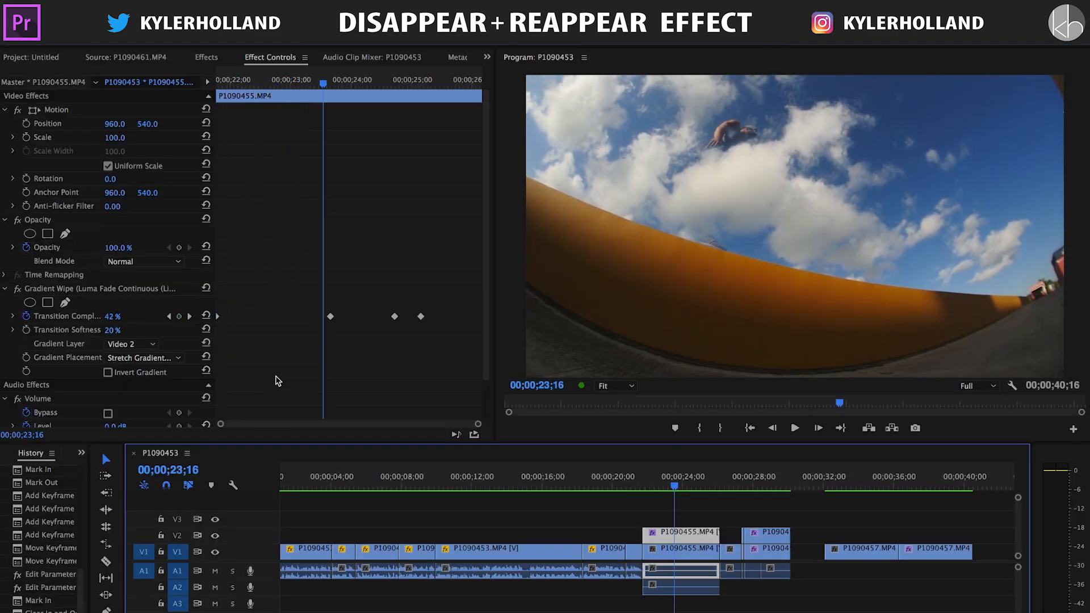
pyautogui.moveTo(654, 299)
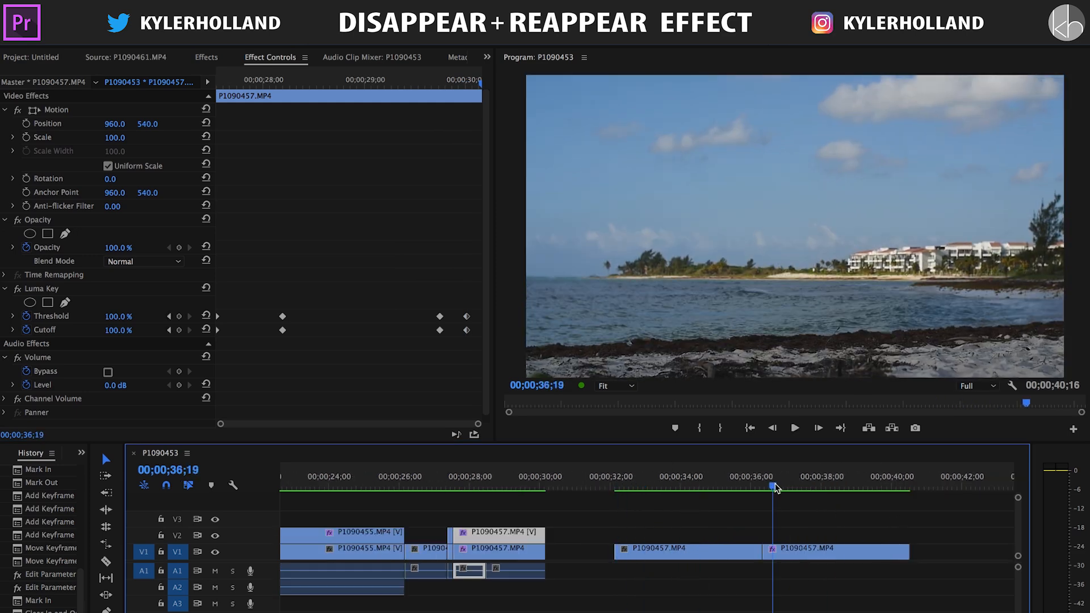
# Move the P1090457 person clip onto V2, stacked directly above the empty-beach clip on V1
pyautogui.click(793, 428)
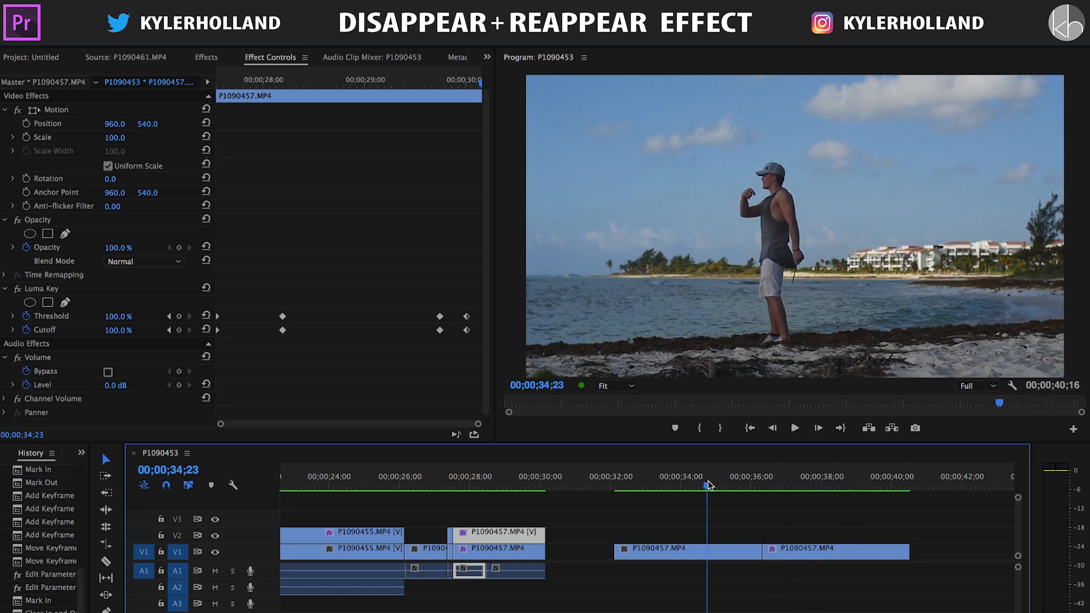
pyautogui.click(794, 428)
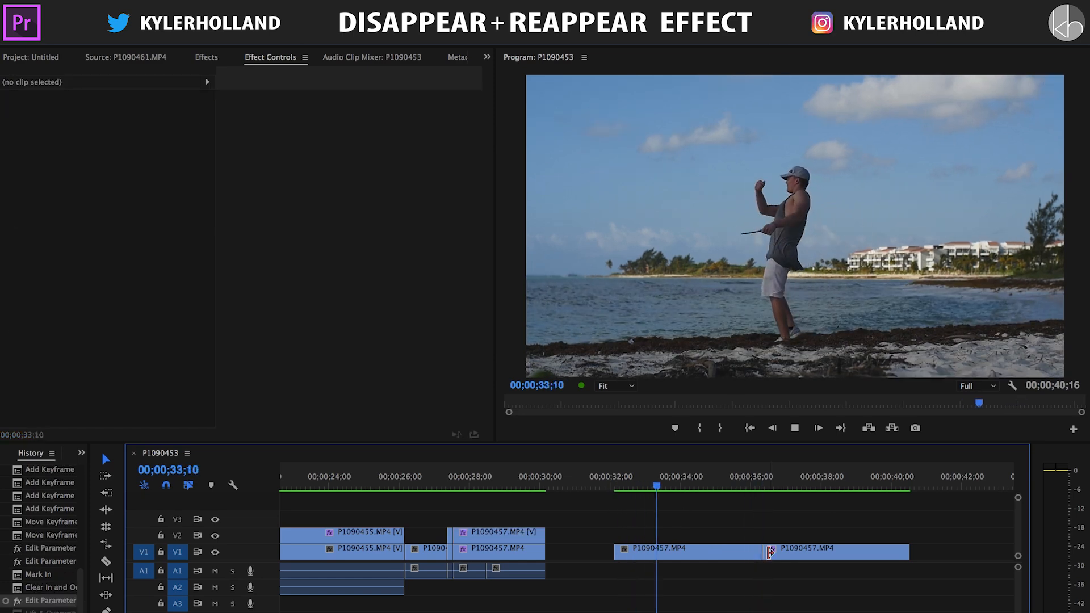
pyautogui.click(657, 552)
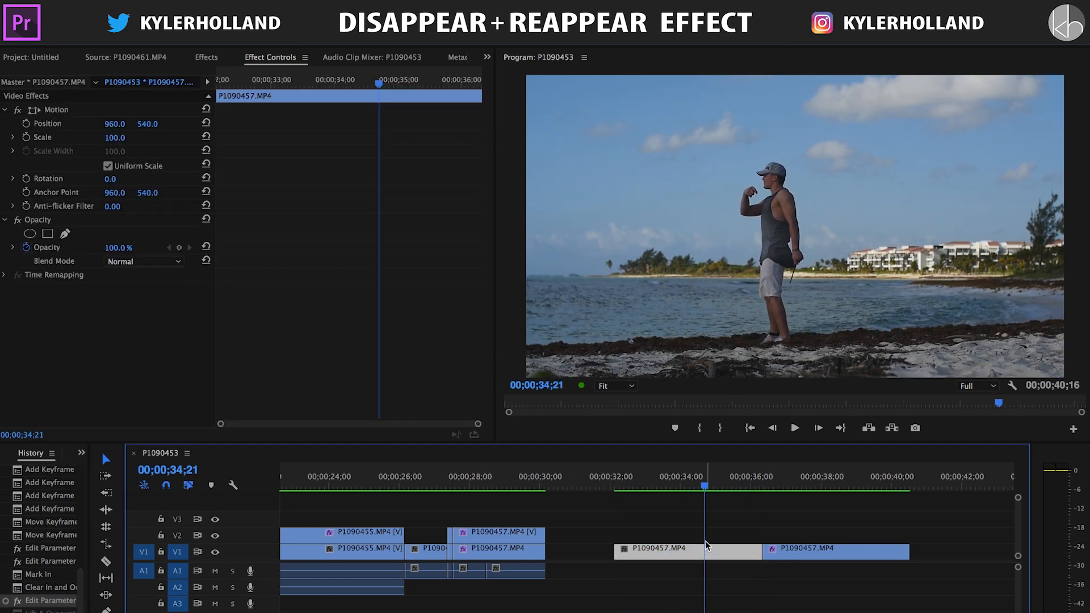
pyautogui.moveTo(779, 552); pyautogui.dragTo(708, 552)
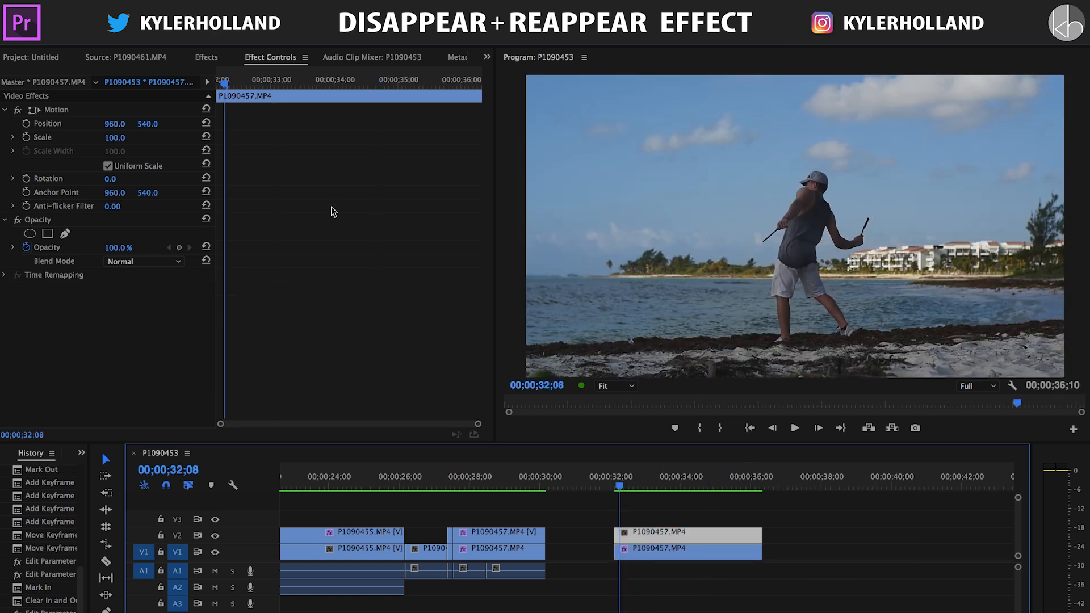
# Add a Luma Key to the V2 person clip with Threshold 37% and Cutoff 51%
pyautogui.click(206, 57)
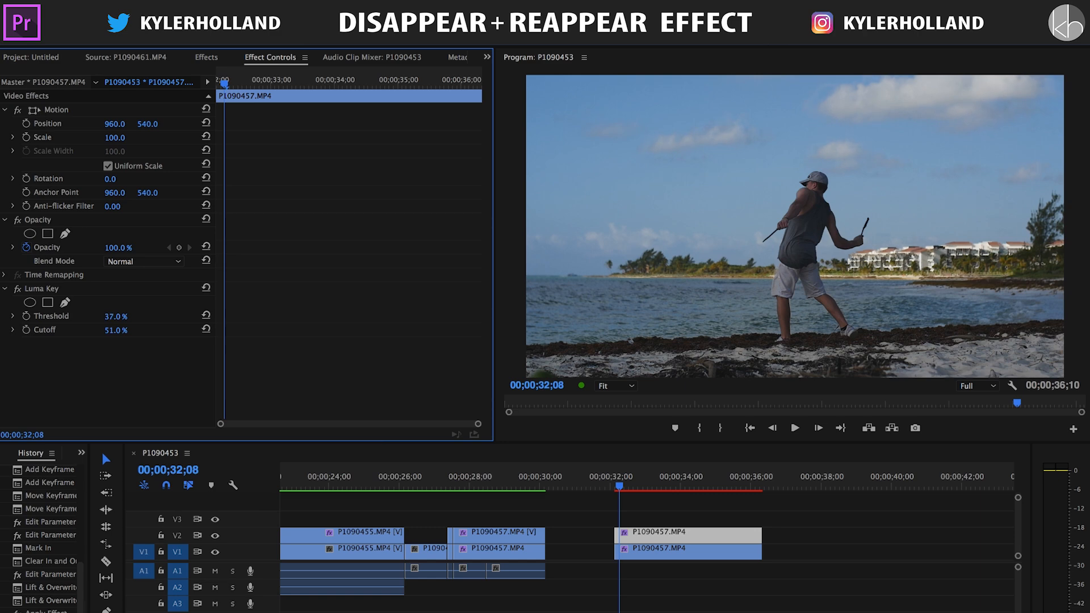
pyautogui.moveTo(116, 316); pyautogui.dragTo(139, 316)
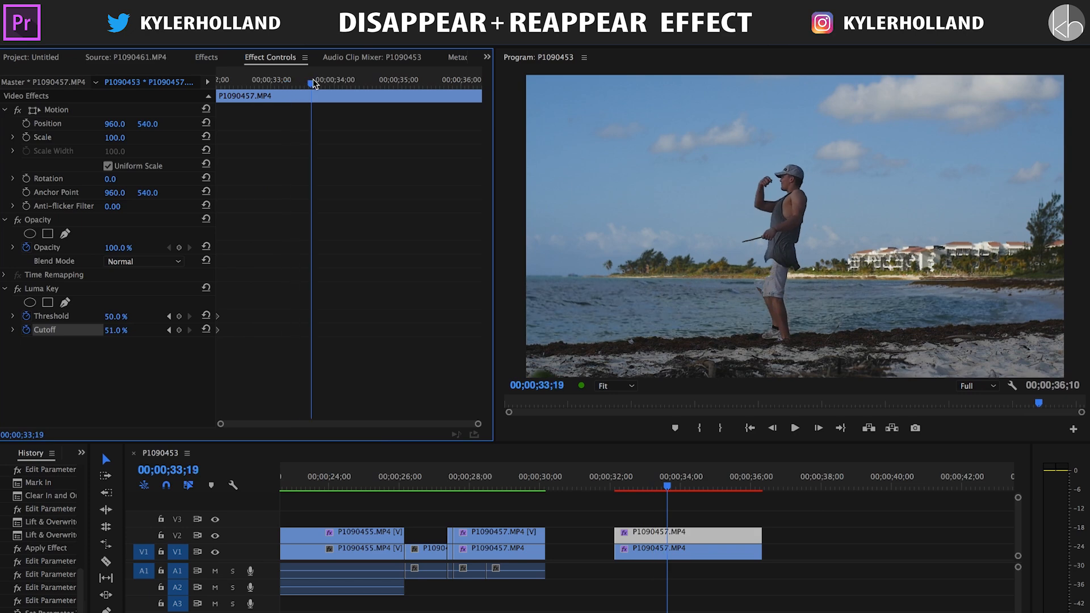
# Keyframe Luma Key Threshold and Cutoff from 50%/51% up to about 100% so the person vanishes
pyautogui.doubleClick(116, 329)
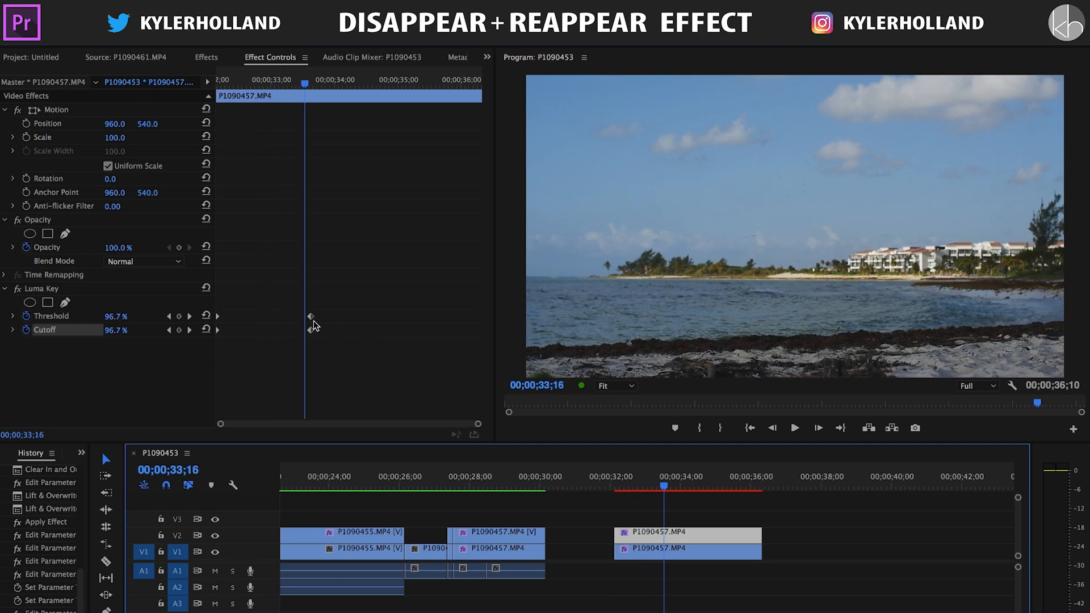
pyautogui.moveTo(292, 129)
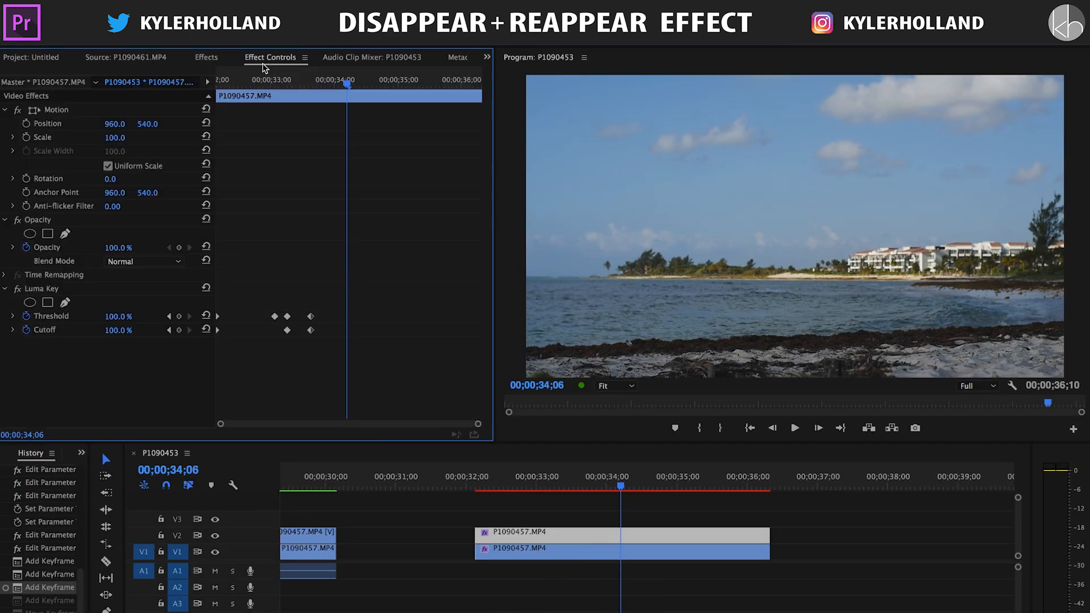
# Remove the Luma Key and add a Gradient Wipe to the V2 clip, keyframed at 100% Transition Completion
pyautogui.click(35, 288)
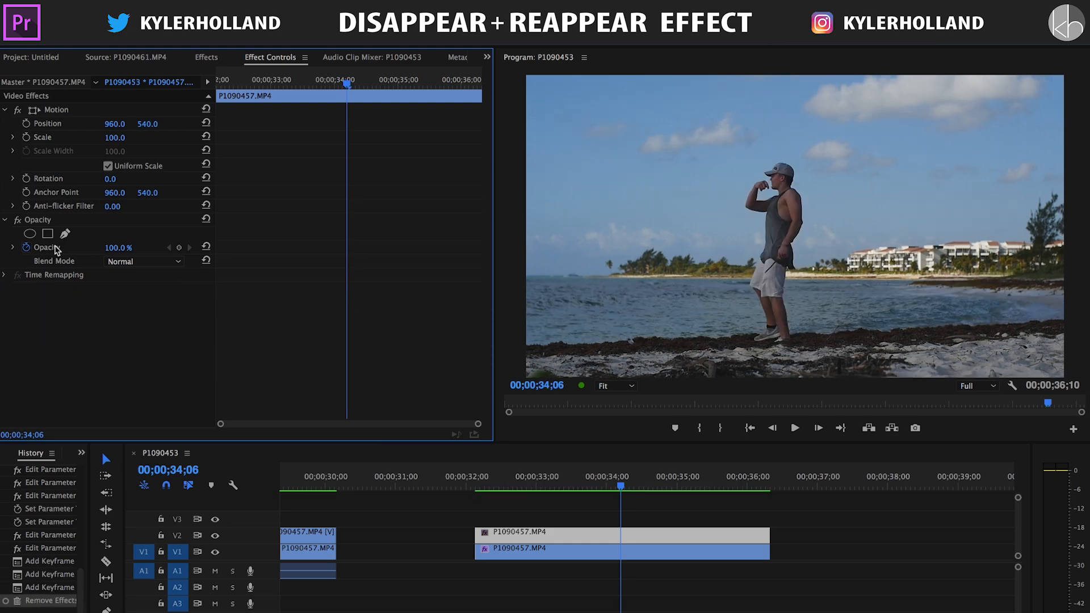
pyautogui.write('luma')
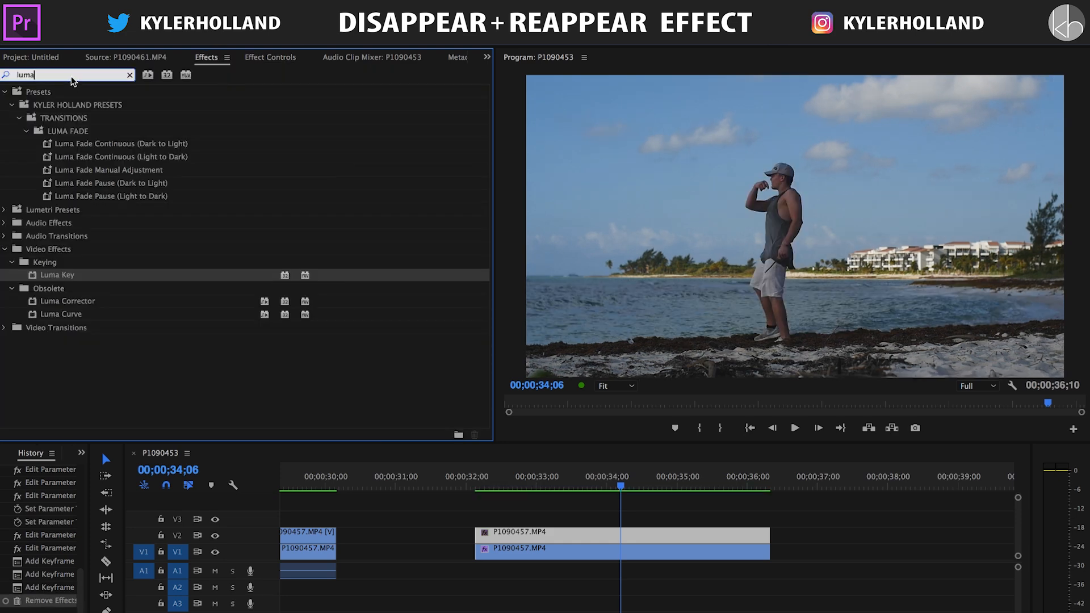
pyautogui.write('gradie')
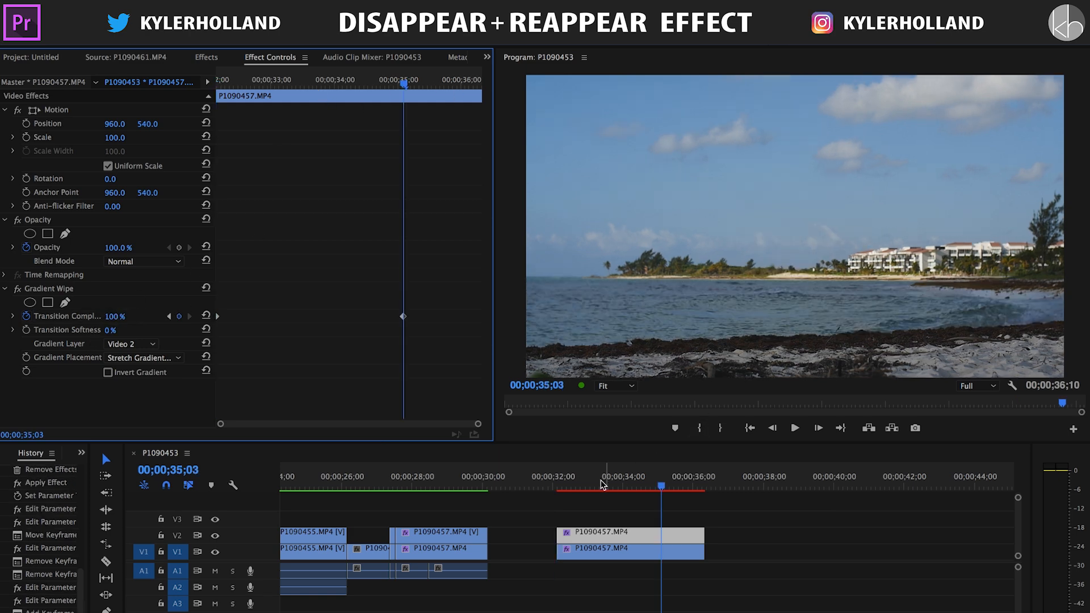
# Set Transition Softness to 30% with Invert Gradient on, then scrub back to about 27 s to preview
pyautogui.click(556, 484)
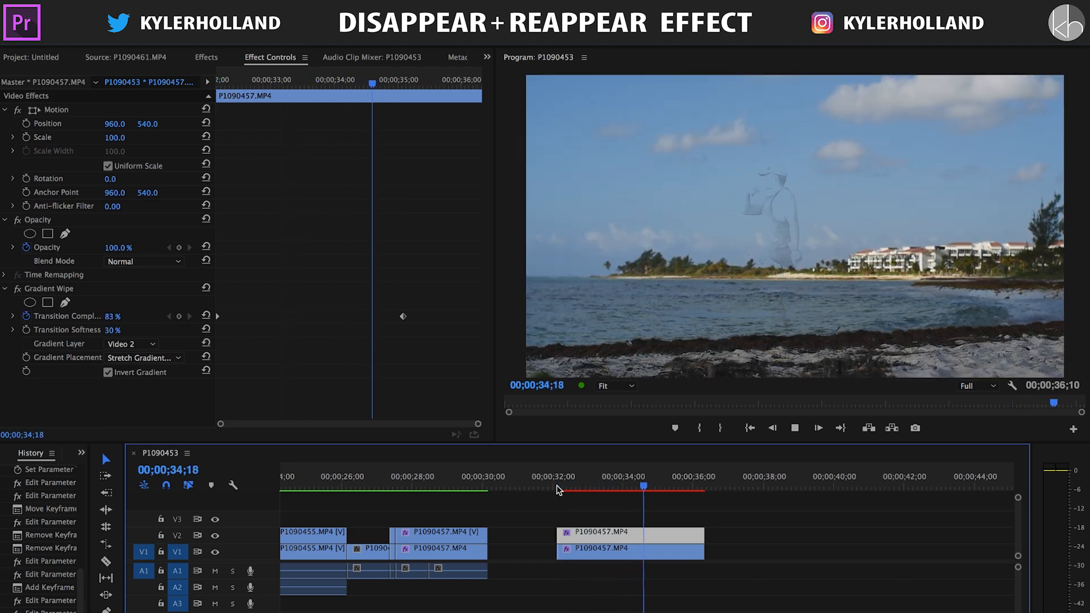
pyautogui.click(398, 475)
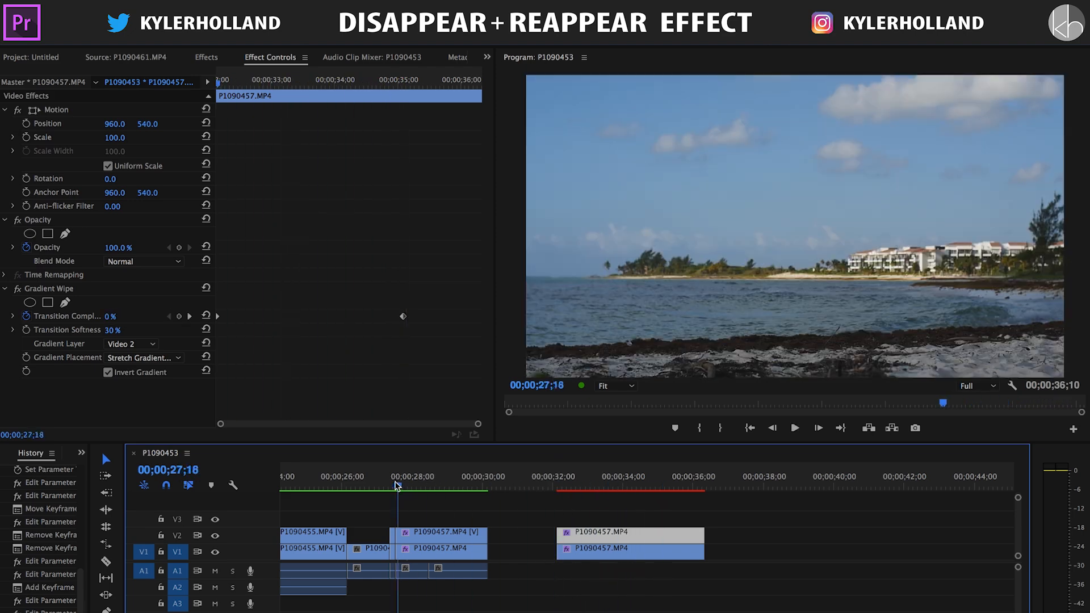